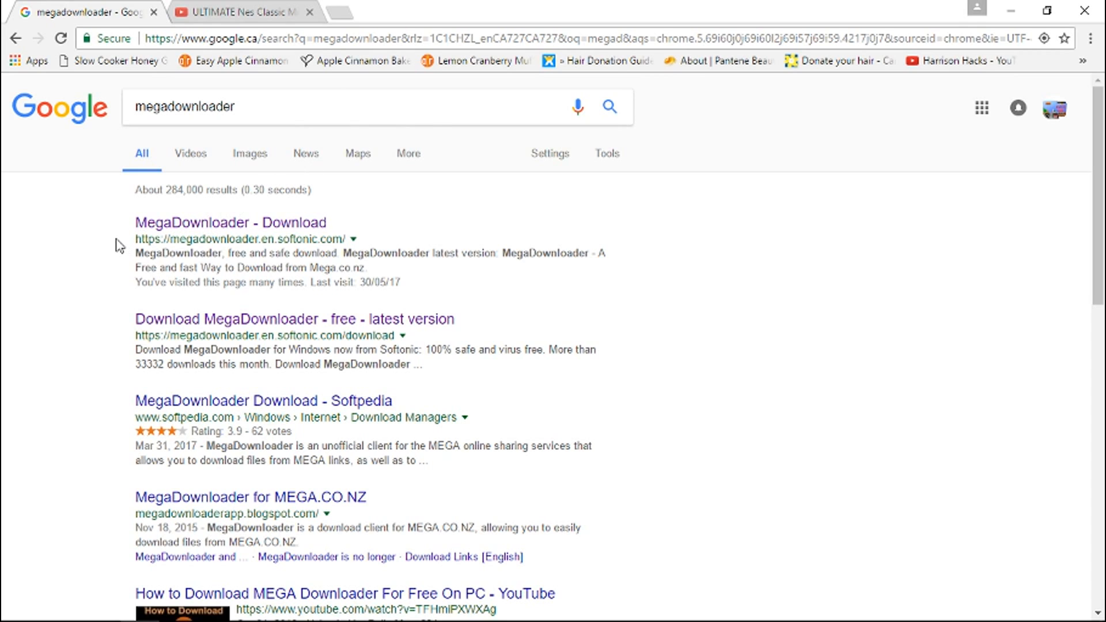
- Open the MegaDownloader Softonic result and press its green Free Download button
{"action": "left_click", "coordinate": [226, 223]}
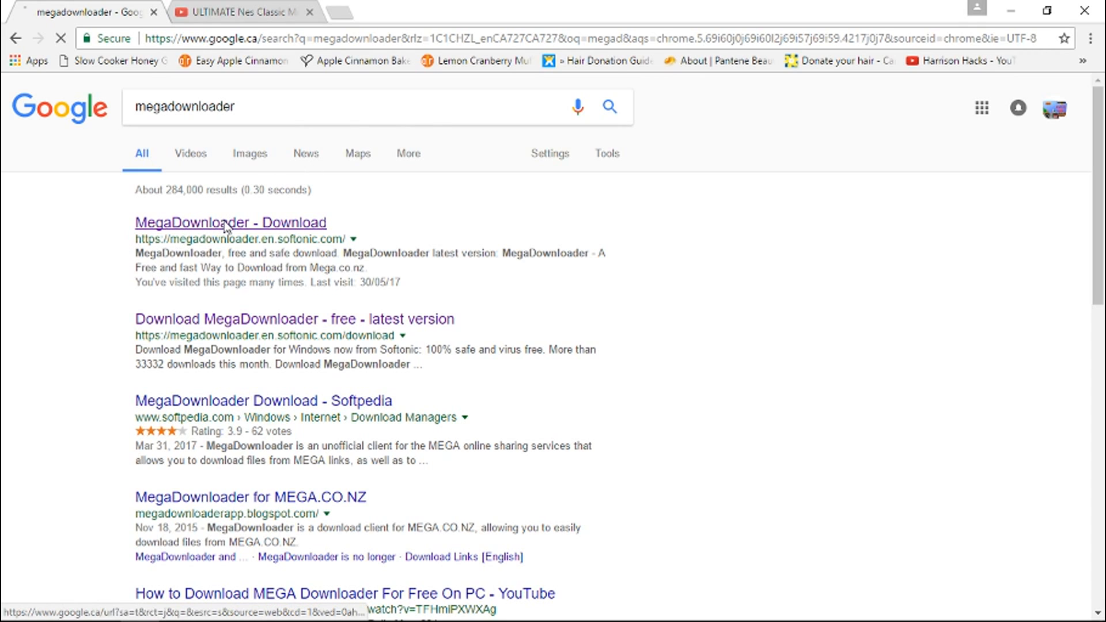
{"action": "left_click", "coordinate": [230, 222]}
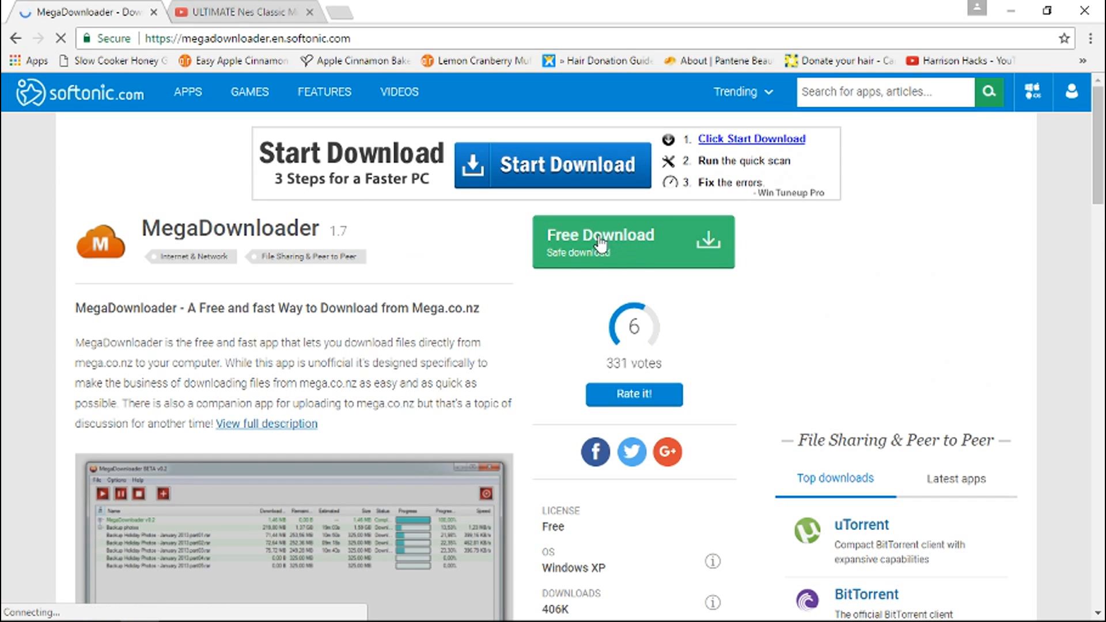
{"action": "left_click", "coordinate": [600, 239]}
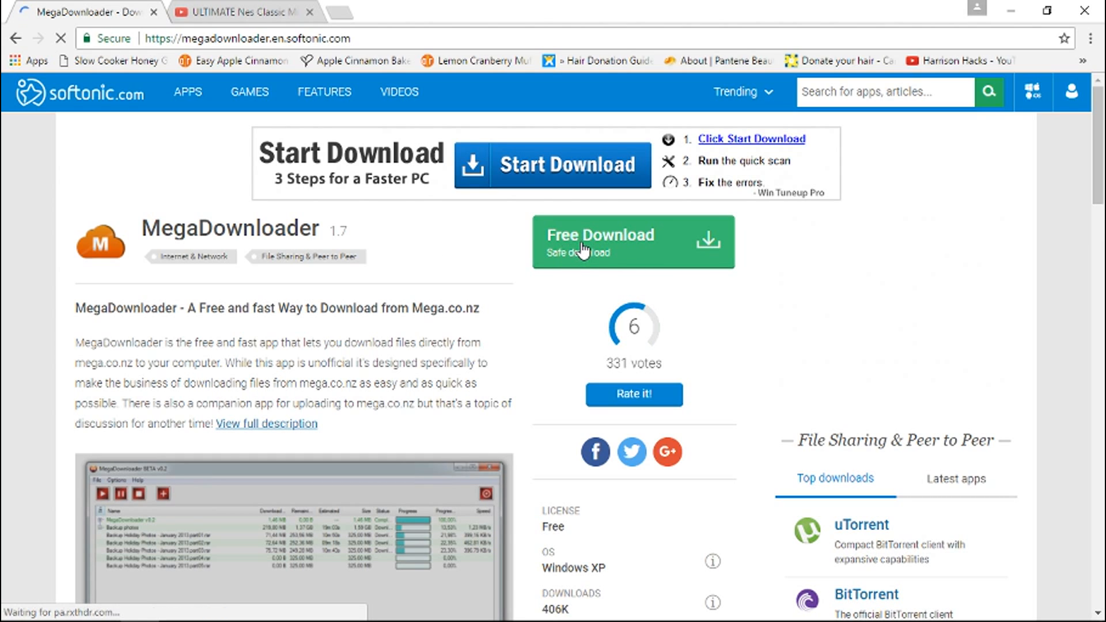
{"action": "left_click", "coordinate": [632, 242]}
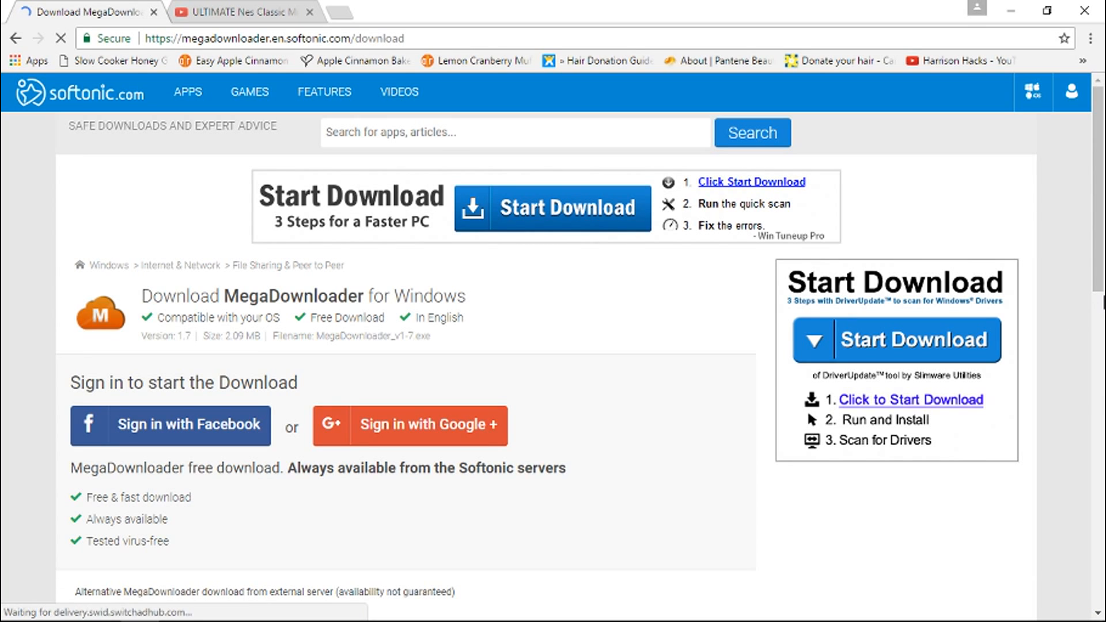
- Fetch the installer through Softonic's Alternative download and the 'click here' link
{"action": "scroll", "scroll_direction": "down", "scroll_amount": 3}
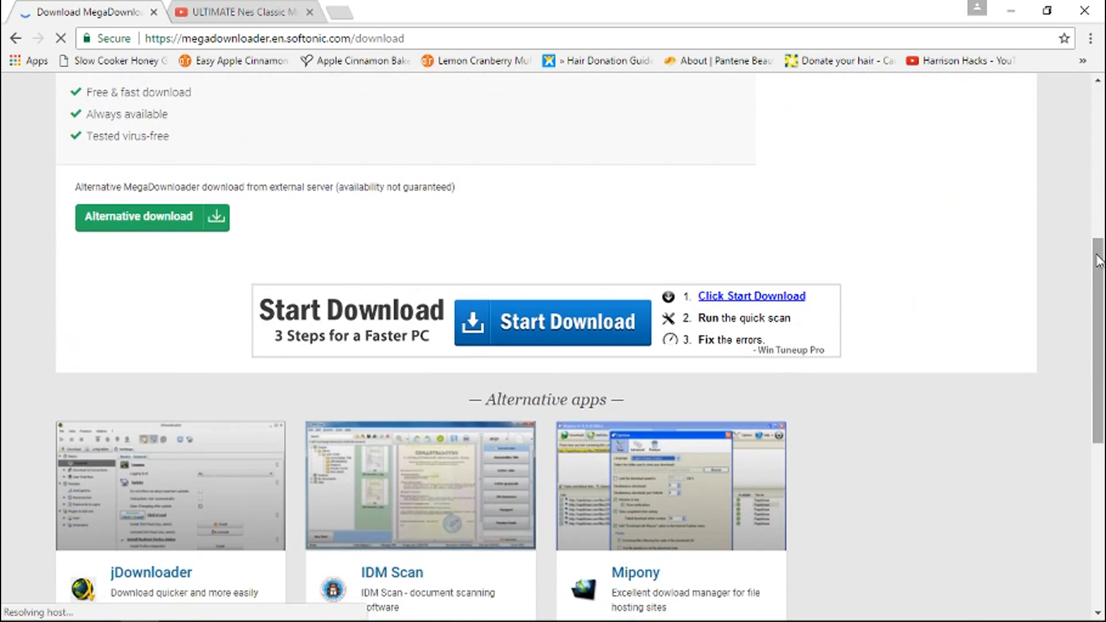
{"action": "left_click", "coordinate": [141, 216]}
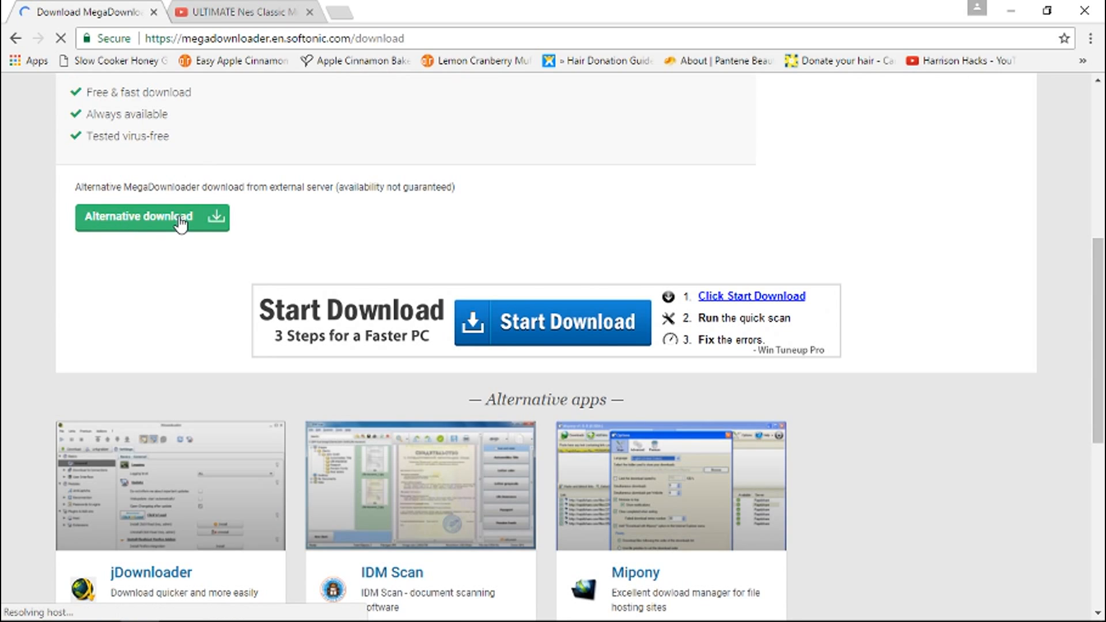
{"action": "left_click", "coordinate": [148, 216]}
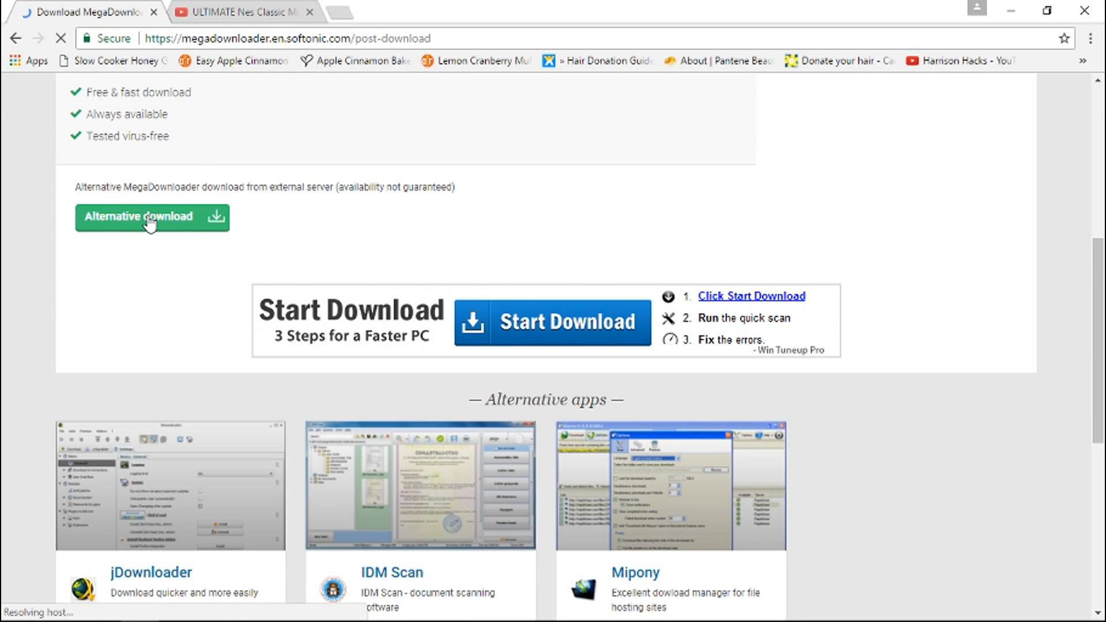
{"action": "left_click", "coordinate": [146, 217]}
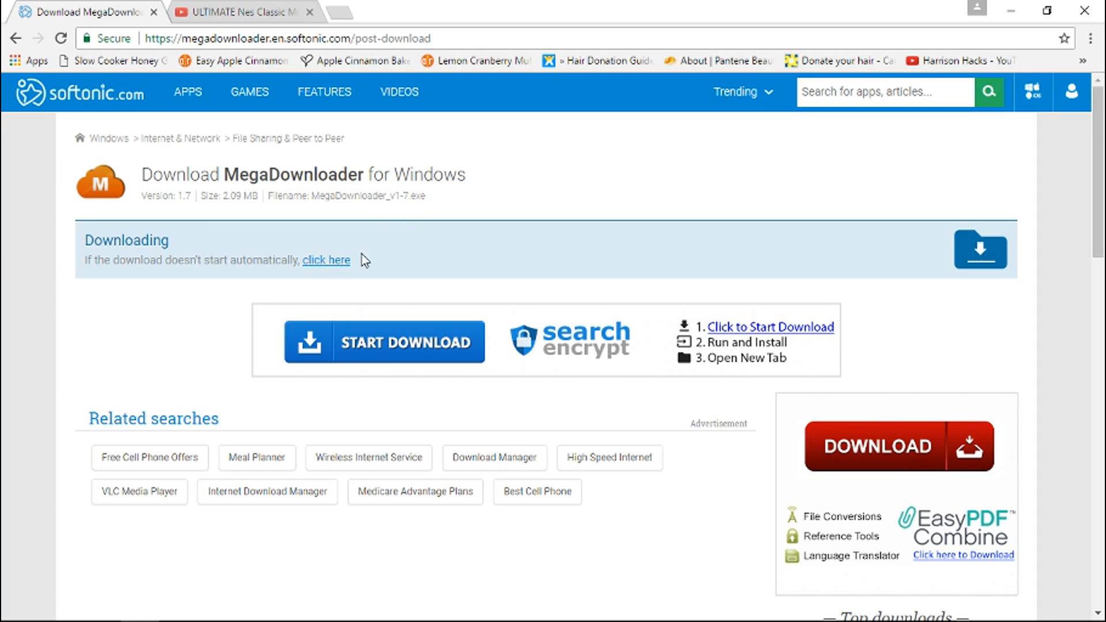
{"action": "mouse_move", "coordinate": [342, 267]}
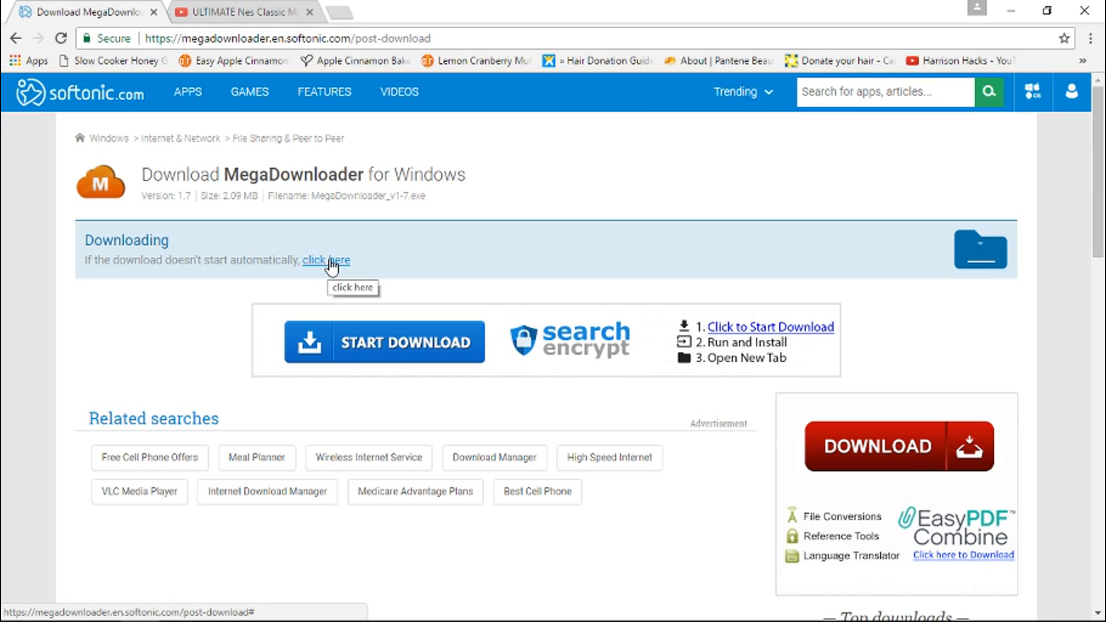
{"action": "left_click", "coordinate": [324, 261]}
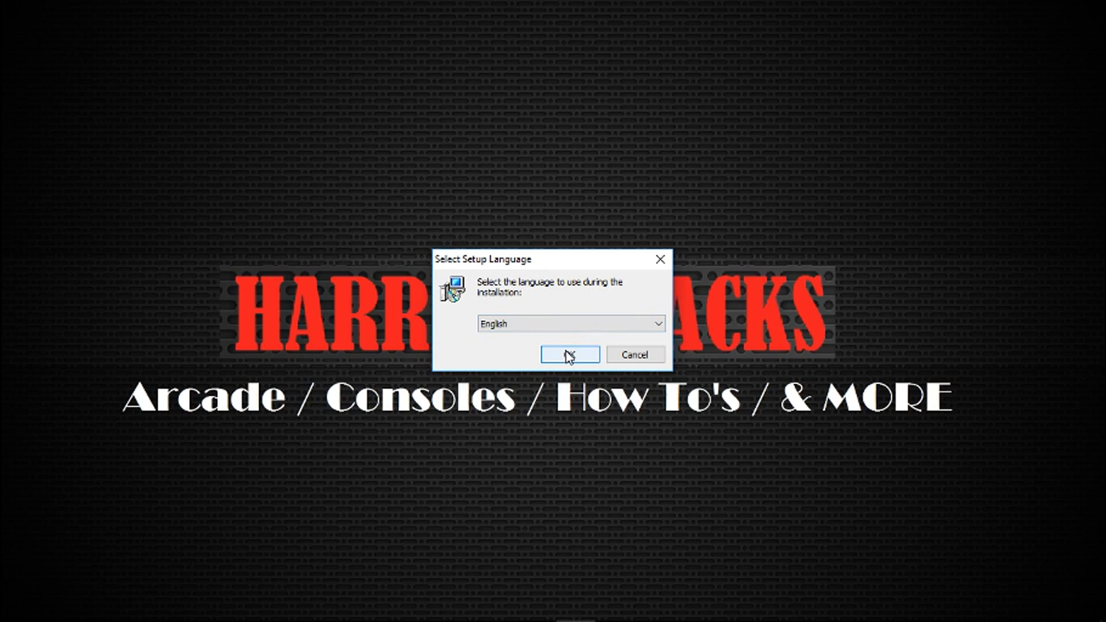
- Choose English as the setup language and accept the default install location
{"action": "left_click", "coordinate": [570, 355]}
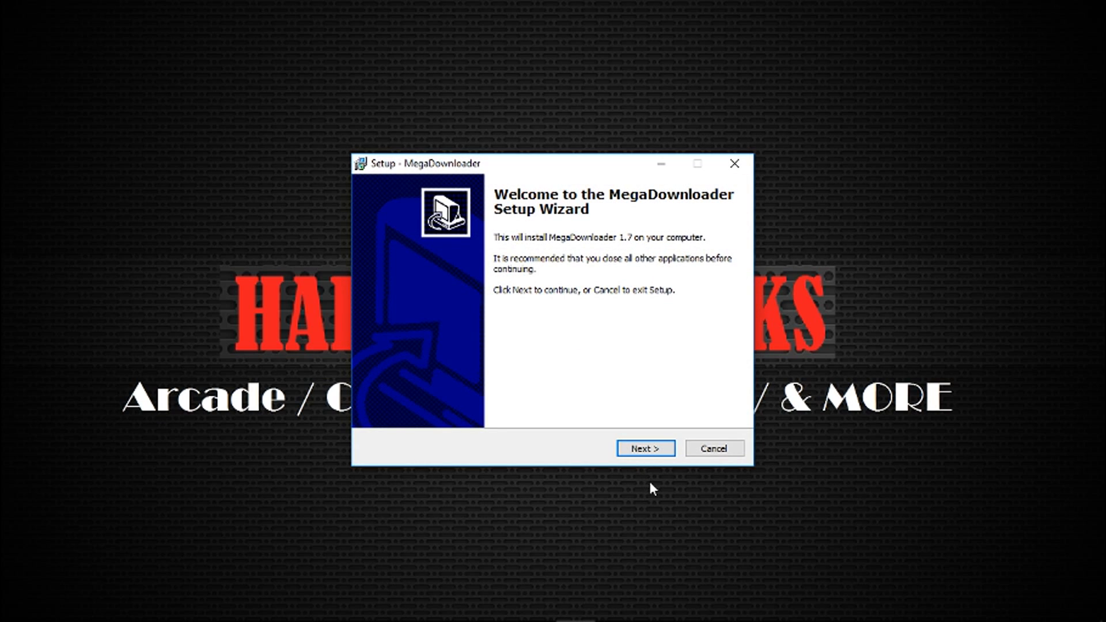
{"action": "left_click", "coordinate": [644, 449]}
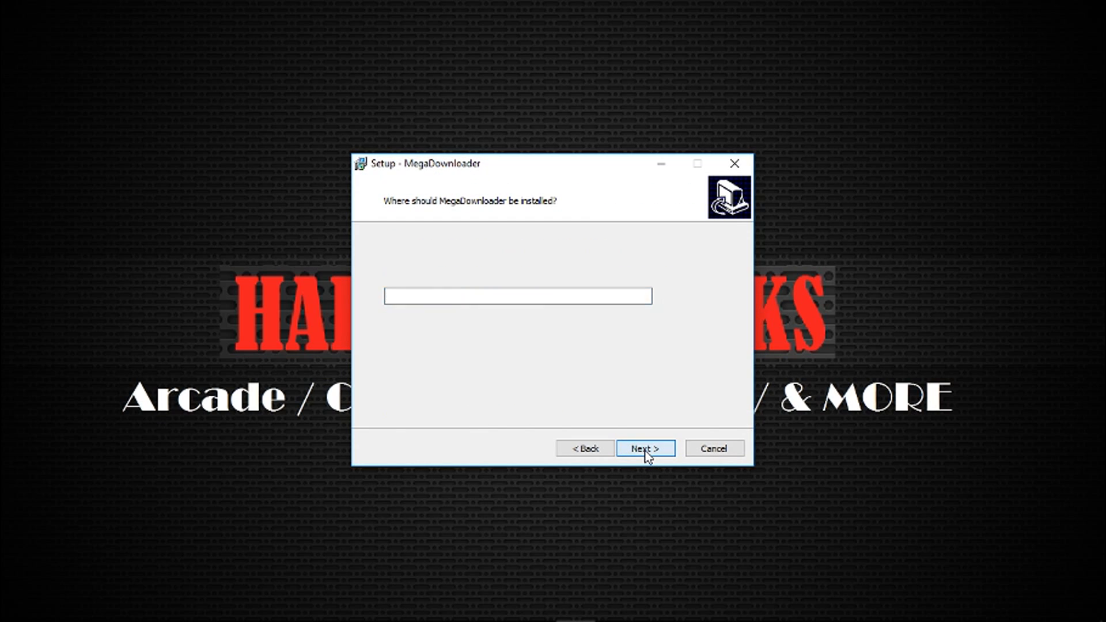
{"action": "left_click", "coordinate": [644, 448]}
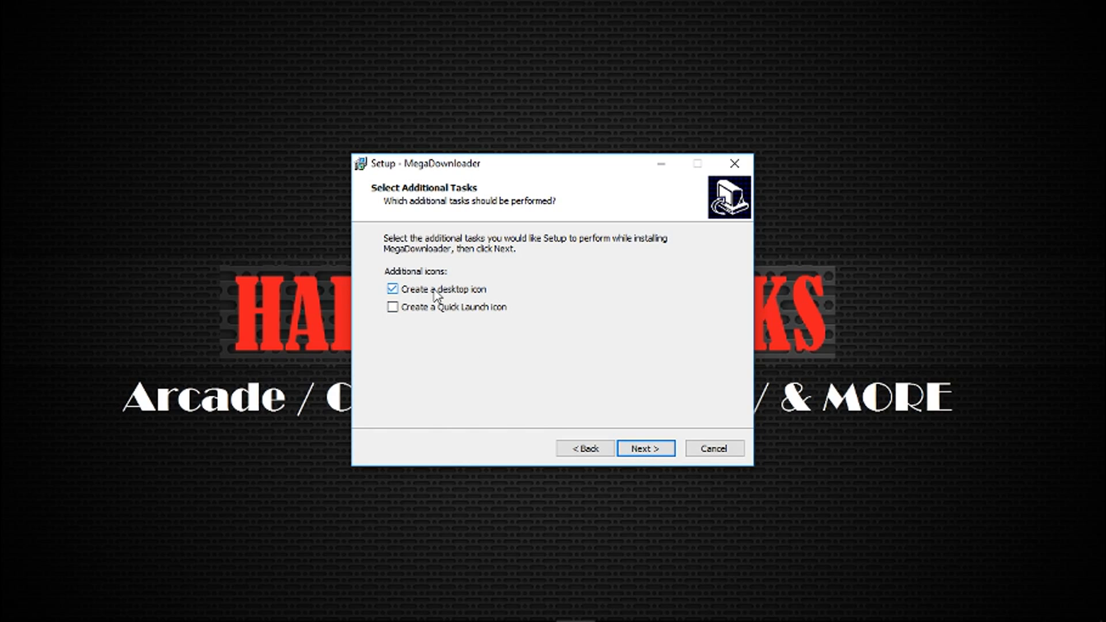
- Skip the desktop icon, run the install, and finish with MegaDownloader launching
{"action": "left_click", "coordinate": [392, 289]}
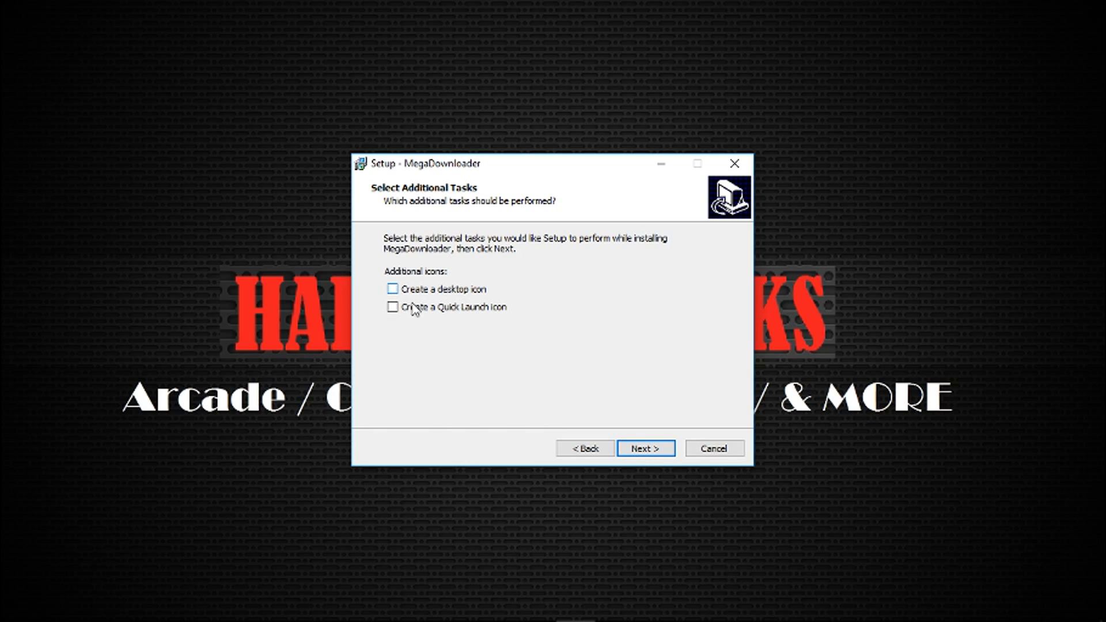
{"action": "left_click", "coordinate": [643, 448]}
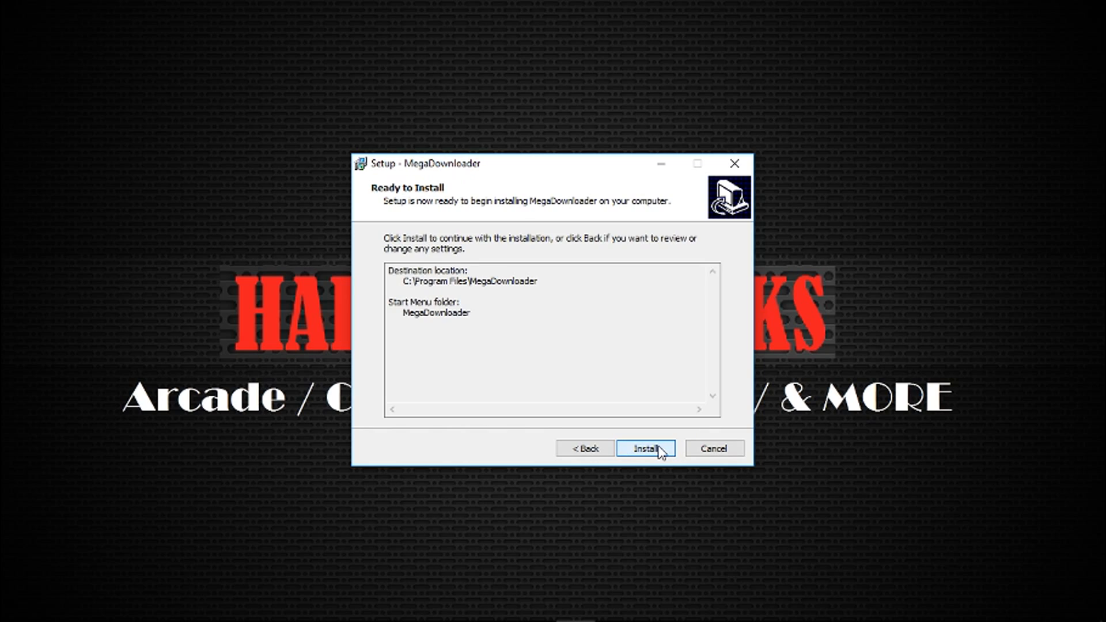
{"action": "left_click", "coordinate": [644, 448]}
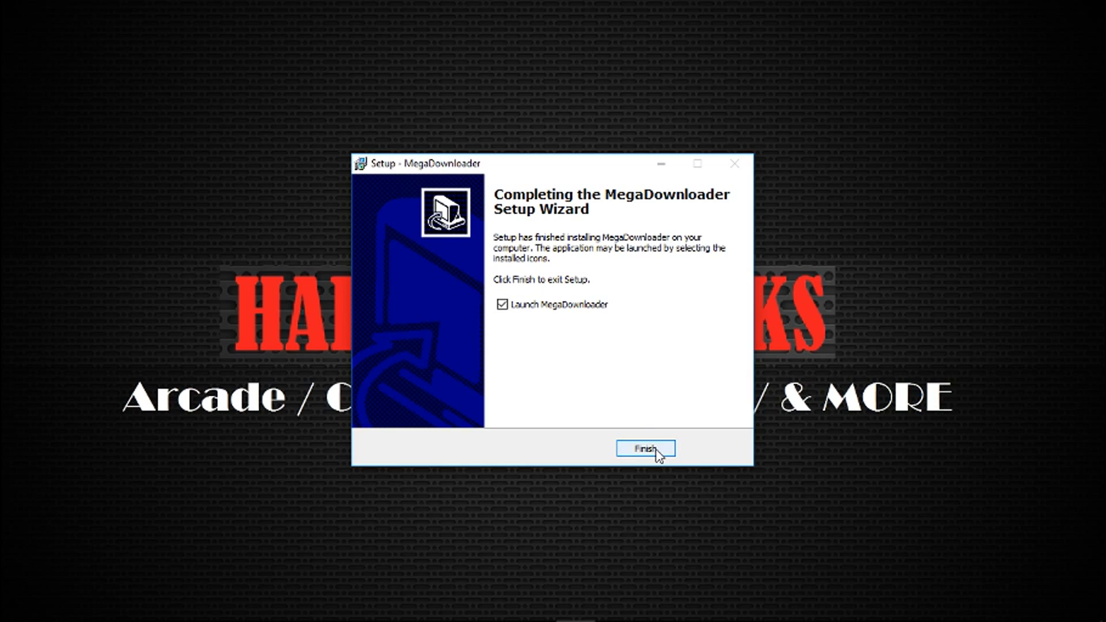
{"action": "left_click", "coordinate": [644, 449]}
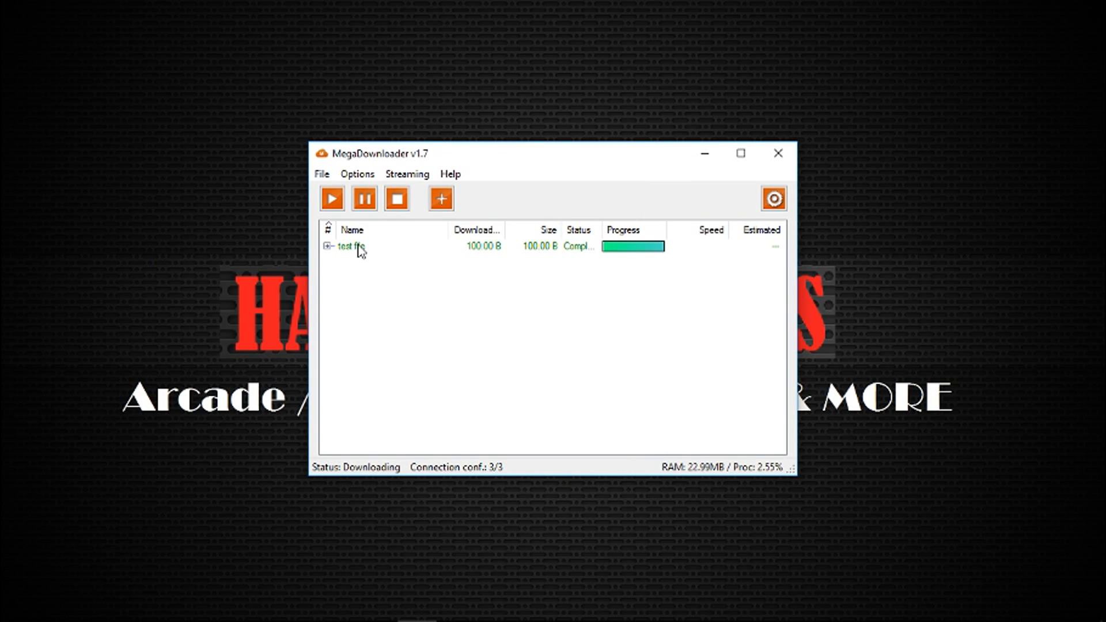
- Select the completed test file entry and bring up its context menu
{"action": "left_click", "coordinate": [351, 245]}
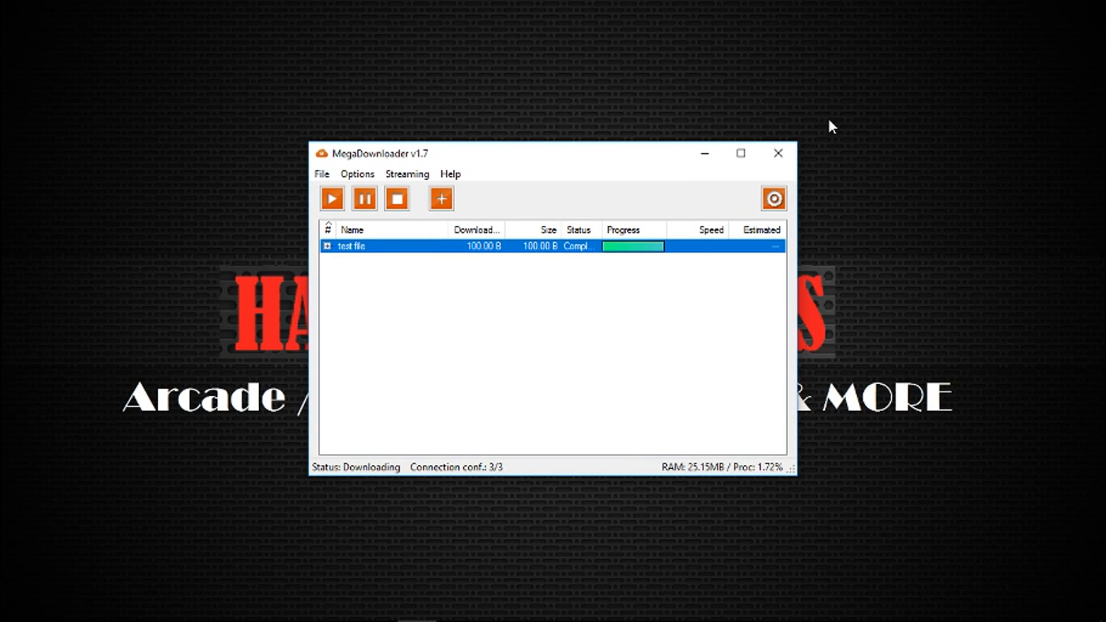
{"action": "mouse_move", "coordinate": [875, 540]}
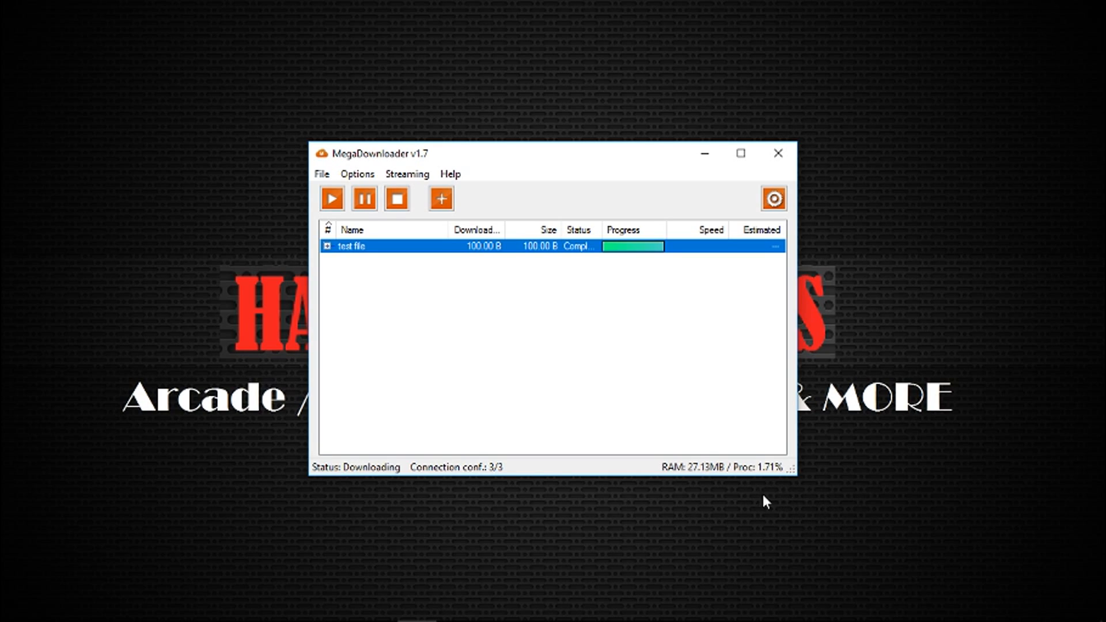
{"action": "mouse_move", "coordinate": [817, 512]}
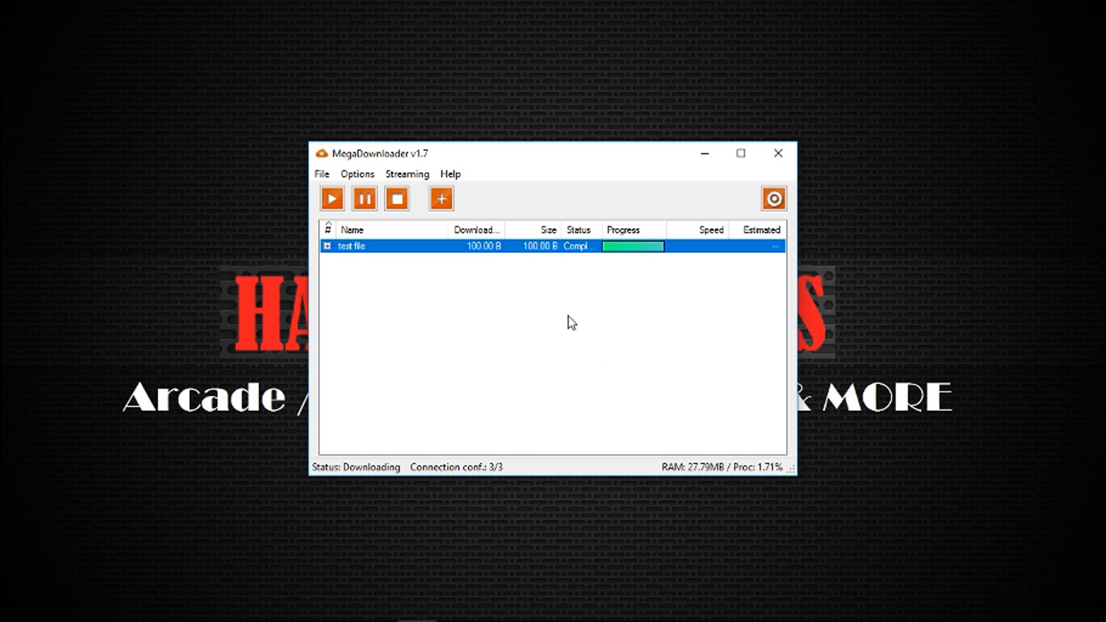
{"action": "right_click", "coordinate": [351, 246]}
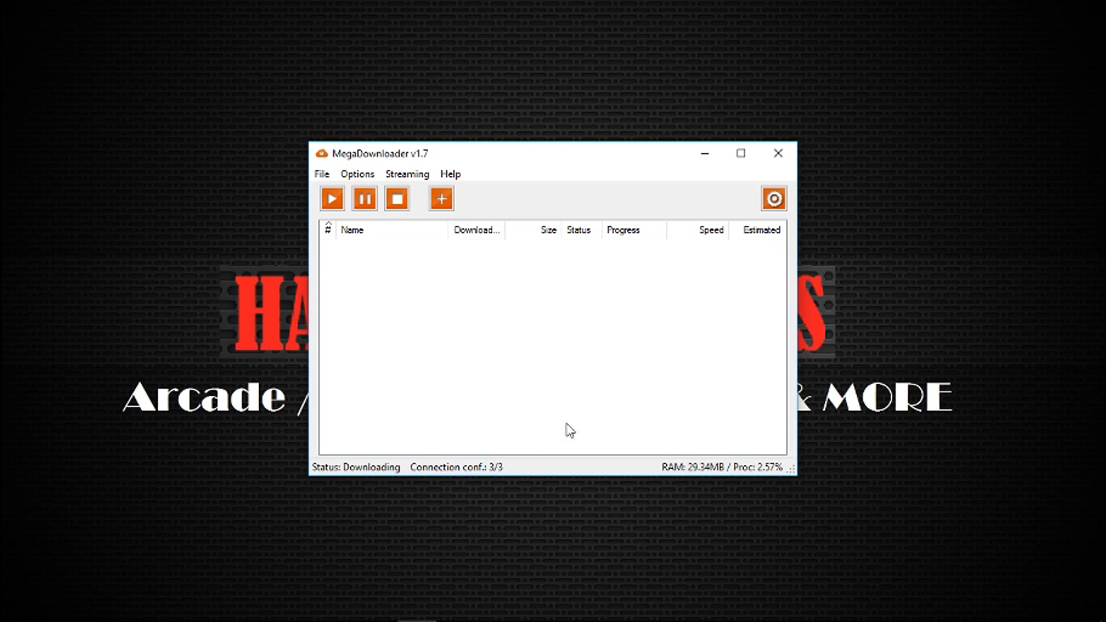
{"action": "mouse_move", "coordinate": [519, 300]}
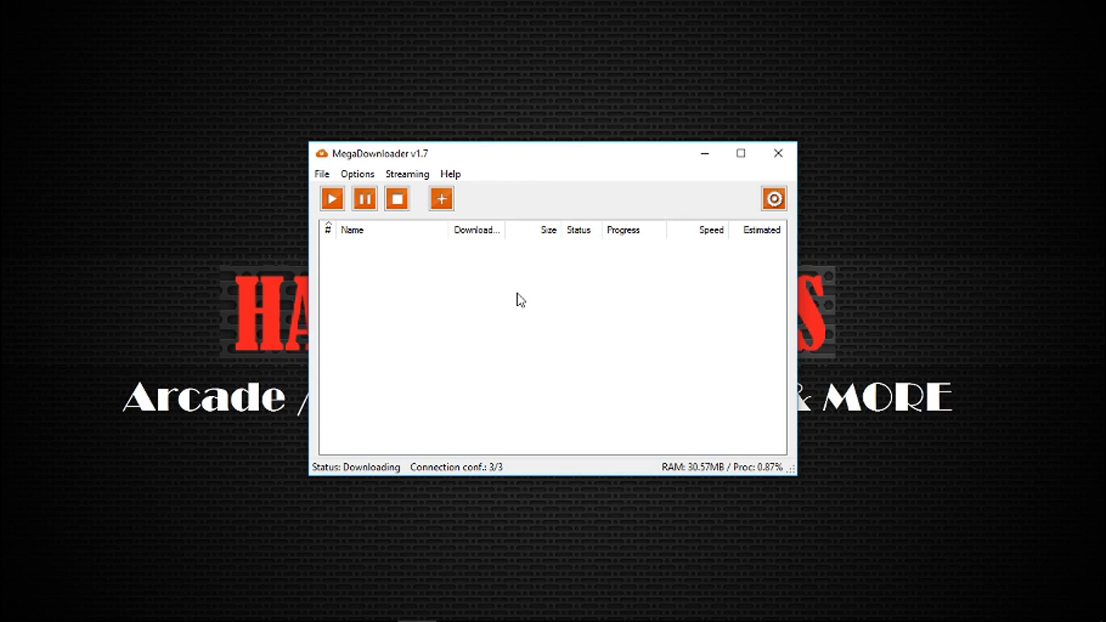
{"action": "mouse_move", "coordinate": [528, 315]}
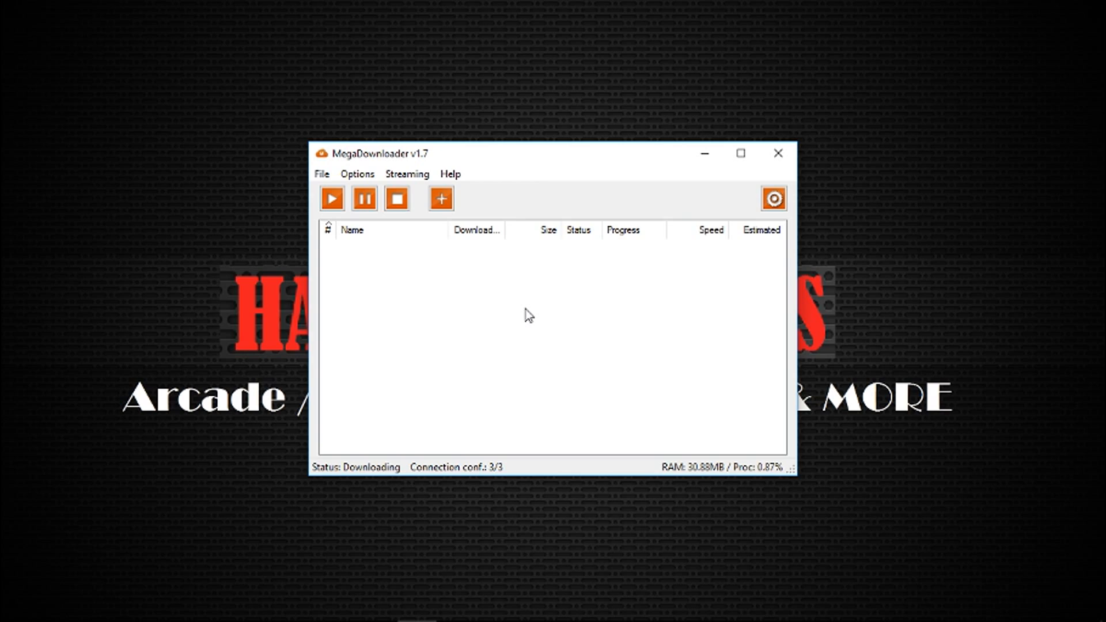
{"action": "mouse_move", "coordinate": [434, 374]}
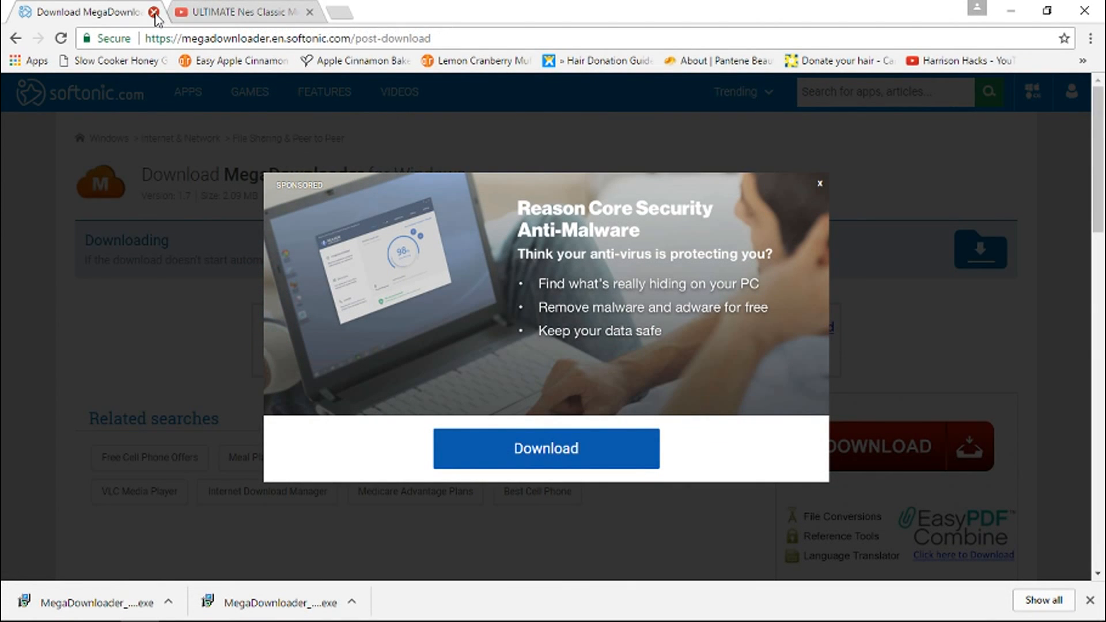
- Close the Softonic tab and follow the mega.nz Build Link in the YouTube description
{"action": "left_click", "coordinate": [153, 12]}
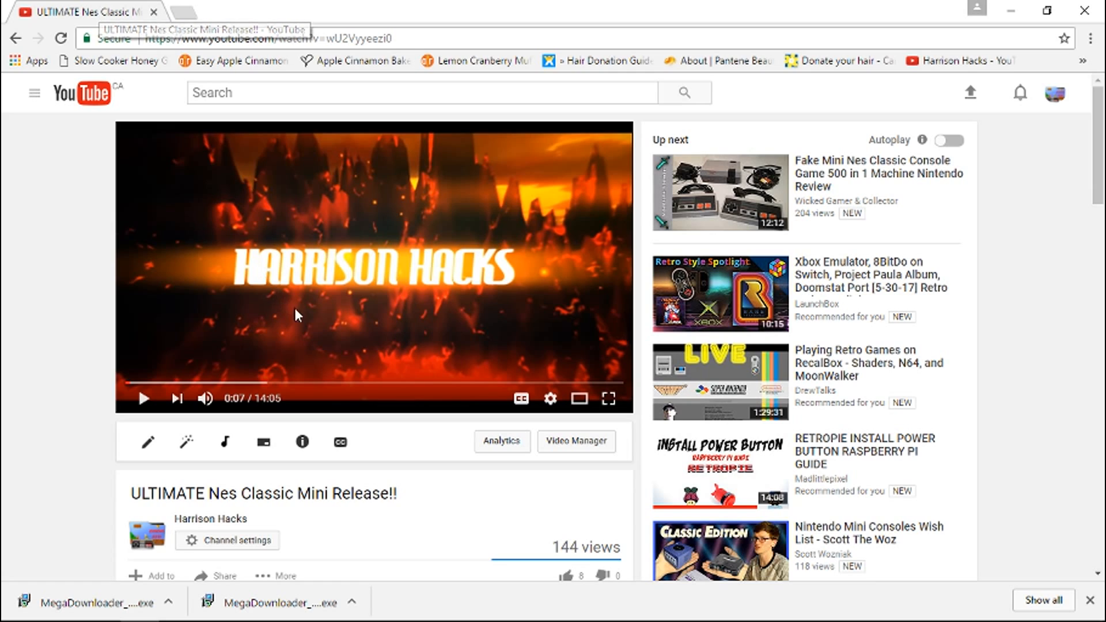
{"action": "scroll", "scroll_direction": "down", "scroll_amount": 3}
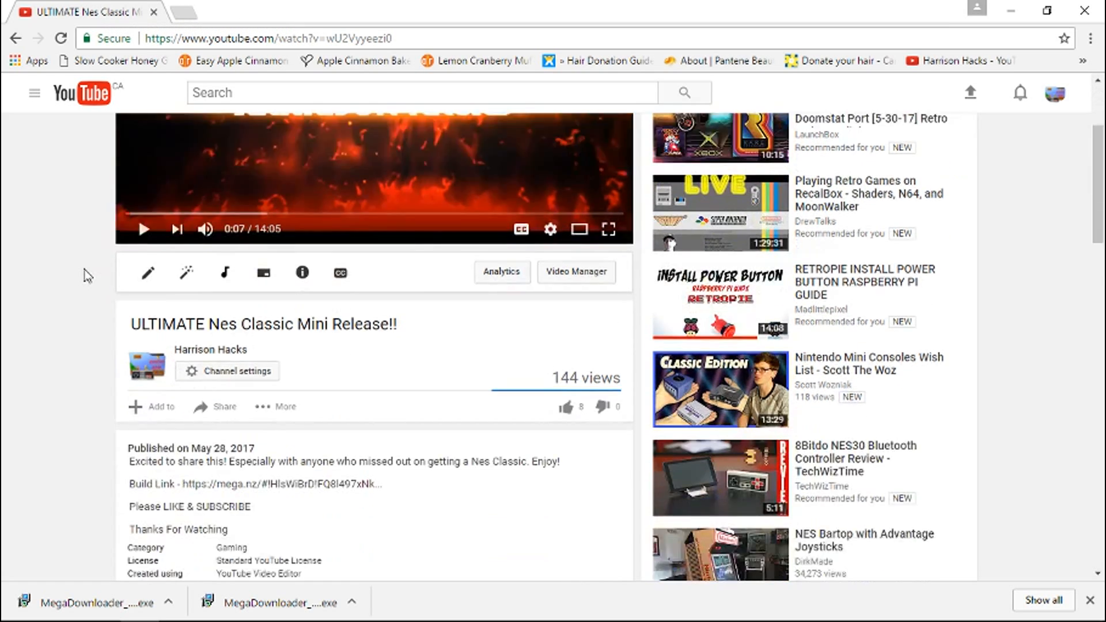
{"action": "scroll", "scroll_direction": "down", "scroll_amount": 3}
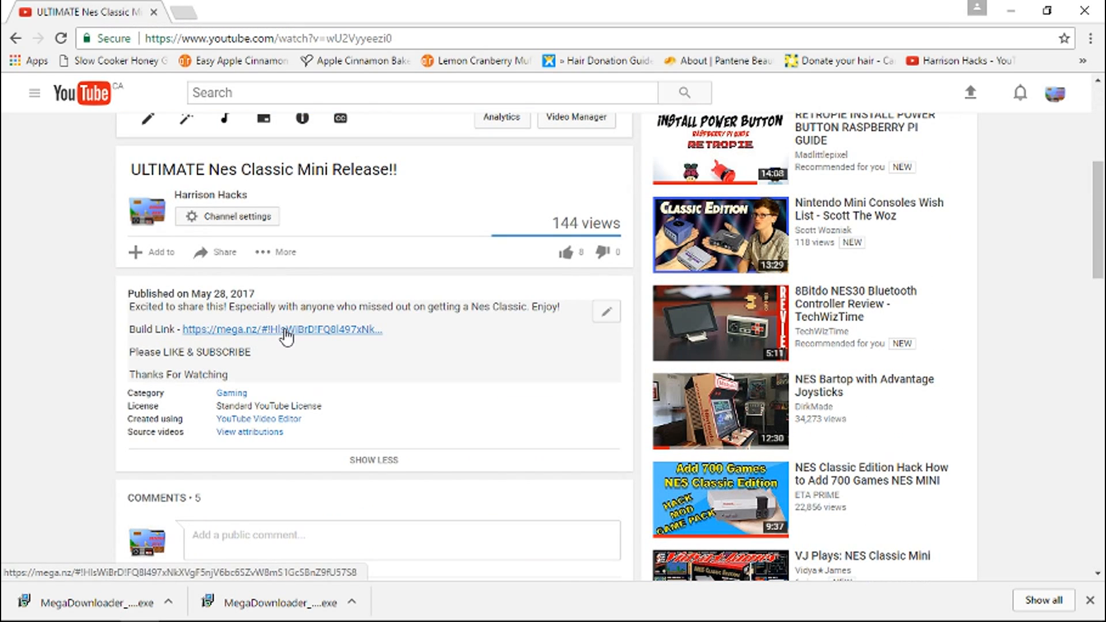
{"action": "left_click", "coordinate": [281, 329]}
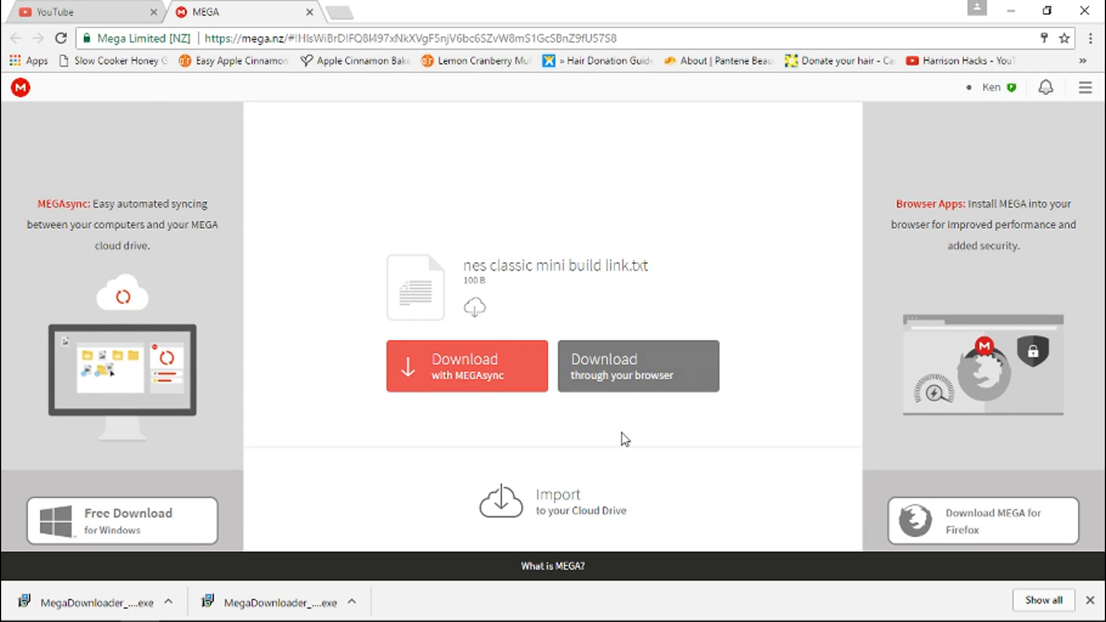
{"action": "mouse_move", "coordinate": [591, 194]}
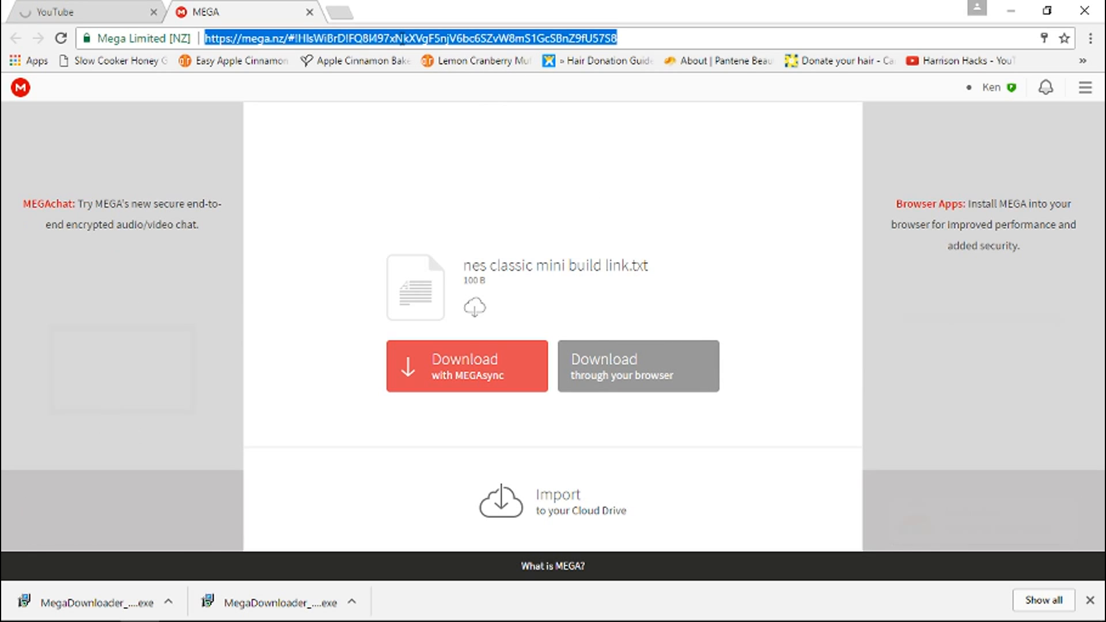
- Copy the MEGA file page URL from Chrome's address bar
{"action": "right_click", "coordinate": [424, 38]}
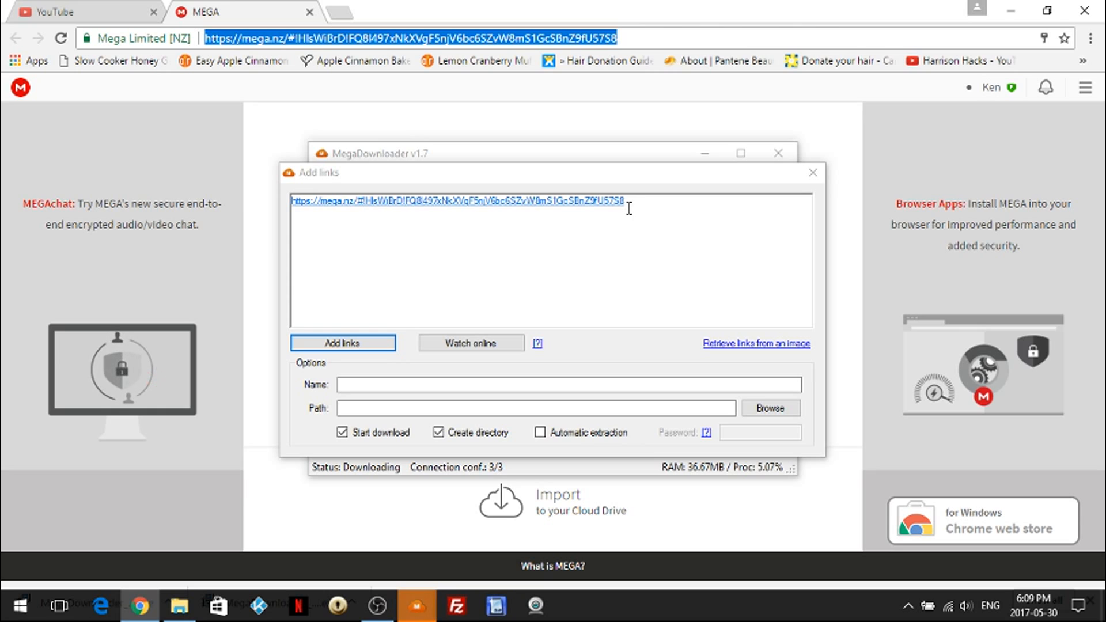
- Name the new download 'test' in the Add links window
{"action": "left_click", "coordinate": [568, 384]}
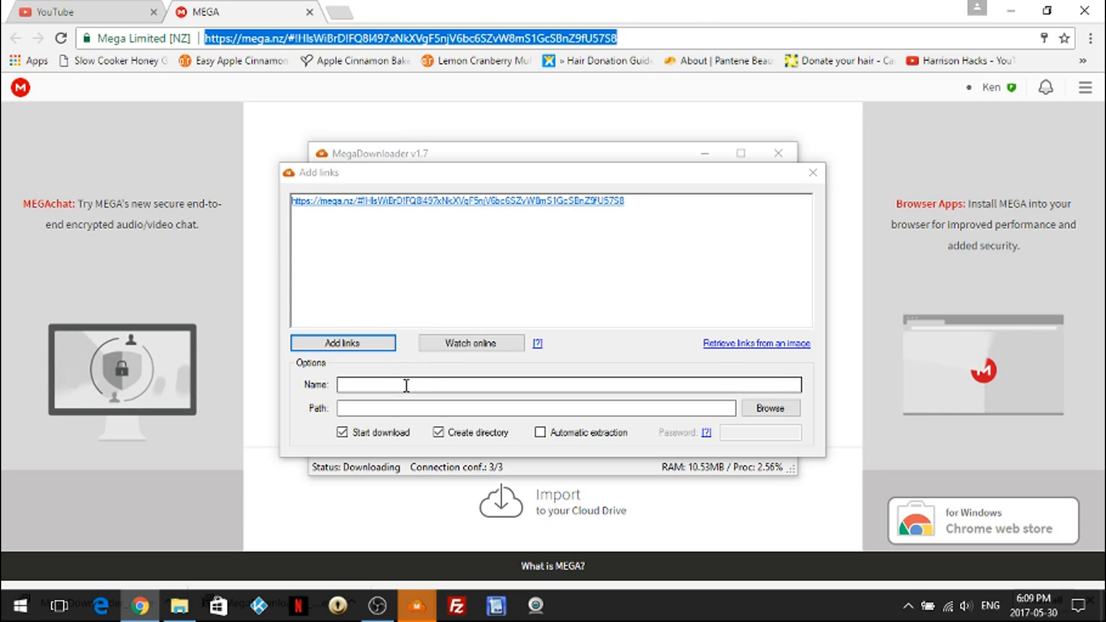
{"action": "type", "text": "t"}
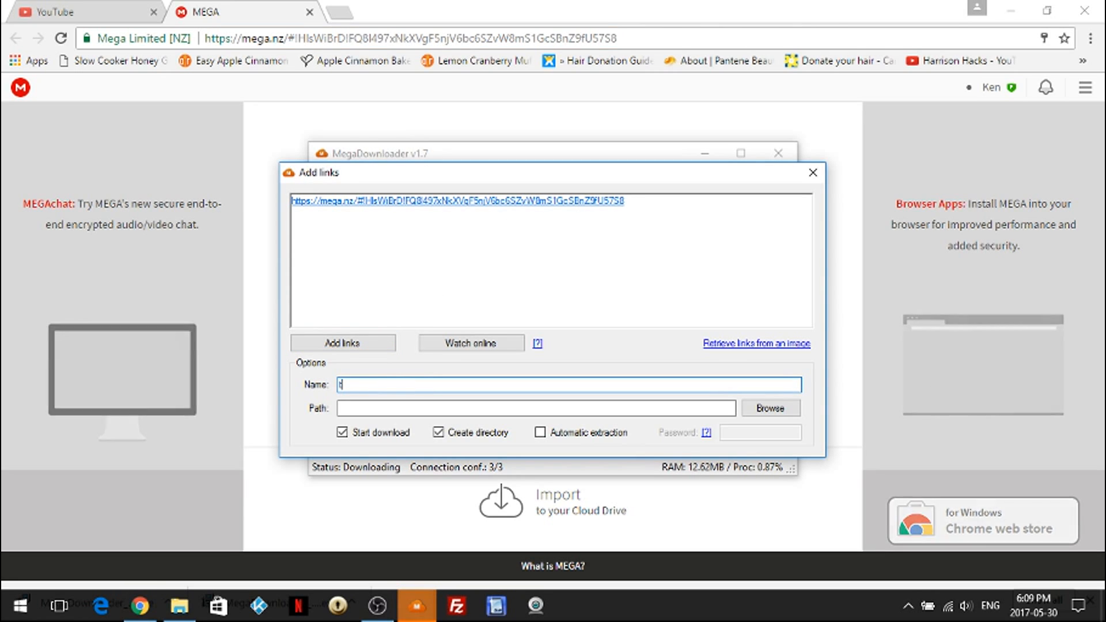
{"action": "type", "text": "est"}
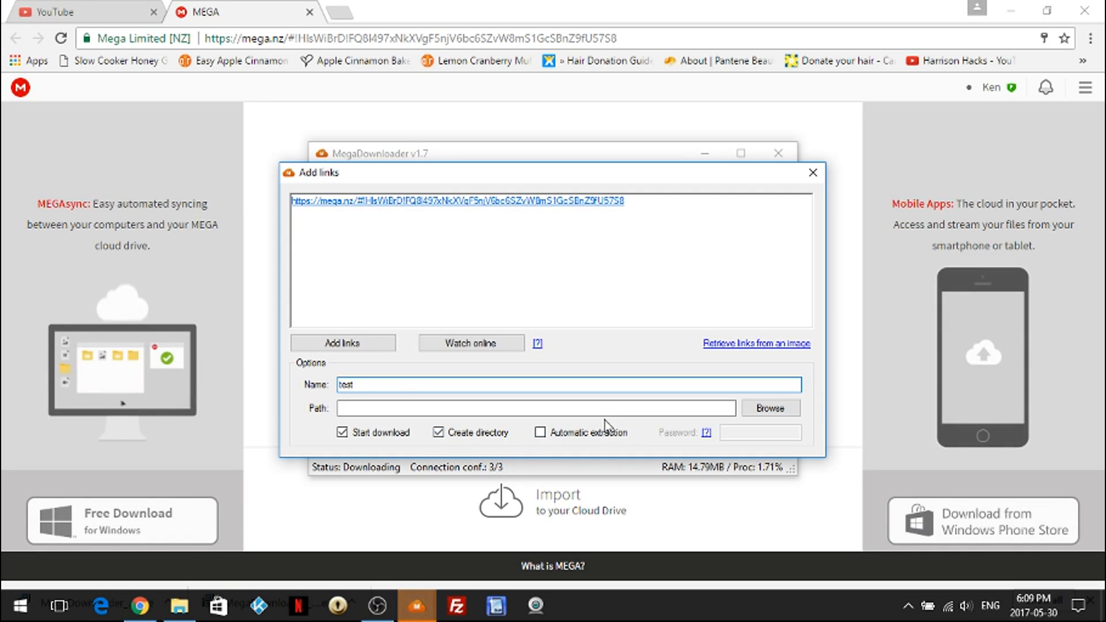
- Set the destination folder to Documents\dls and add the link to start downloading
{"action": "left_click", "coordinate": [770, 407]}
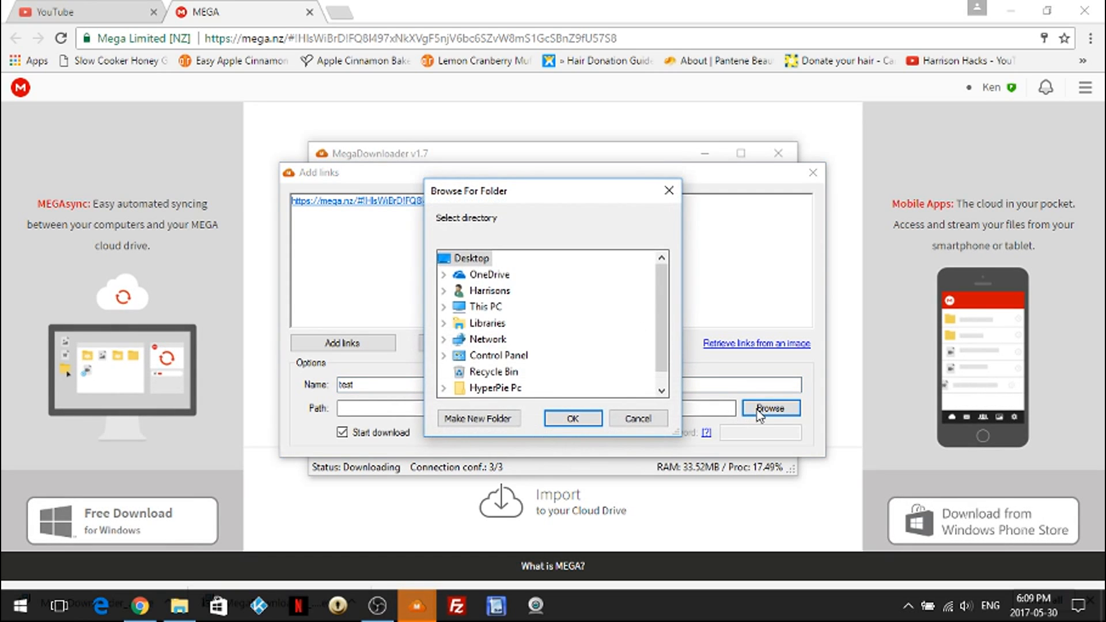
{"action": "double_click", "coordinate": [487, 290]}
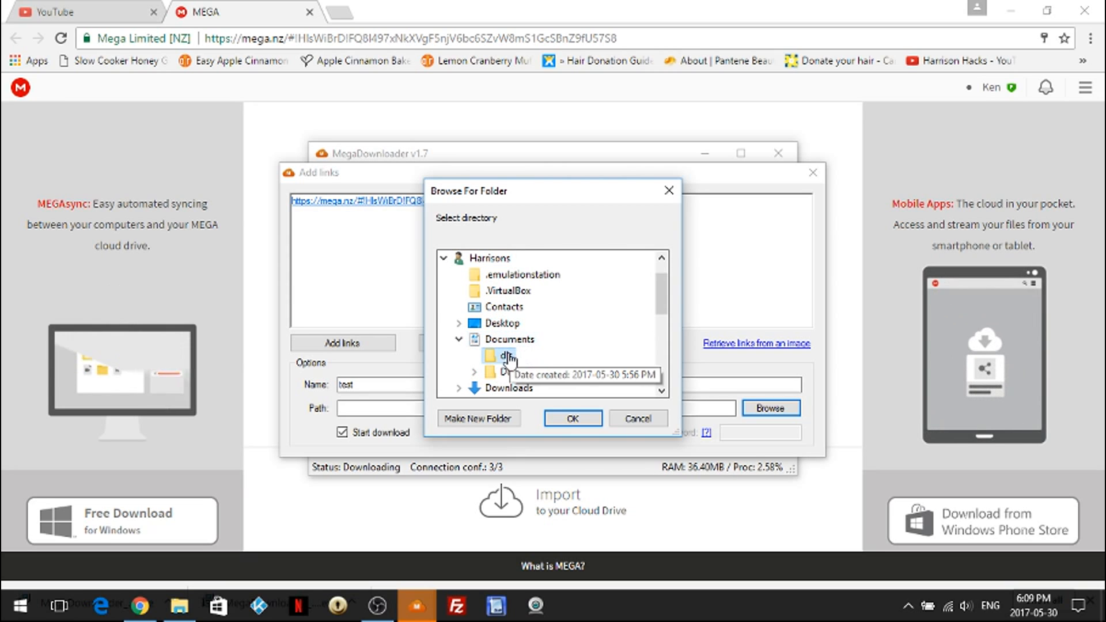
{"action": "left_click", "coordinate": [572, 418]}
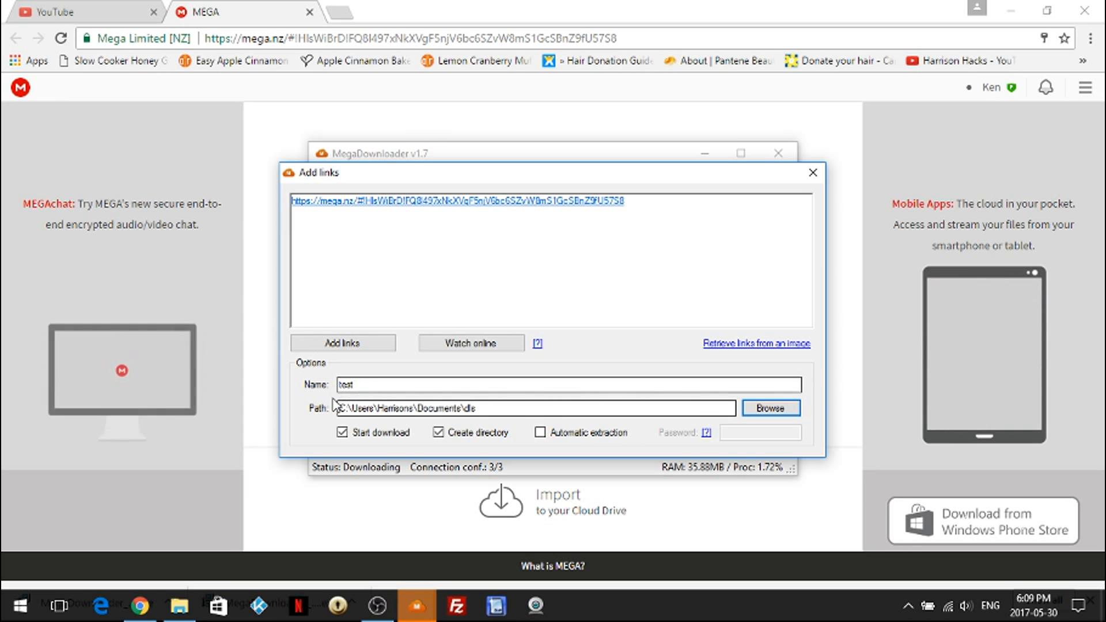
{"action": "left_click", "coordinate": [342, 343]}
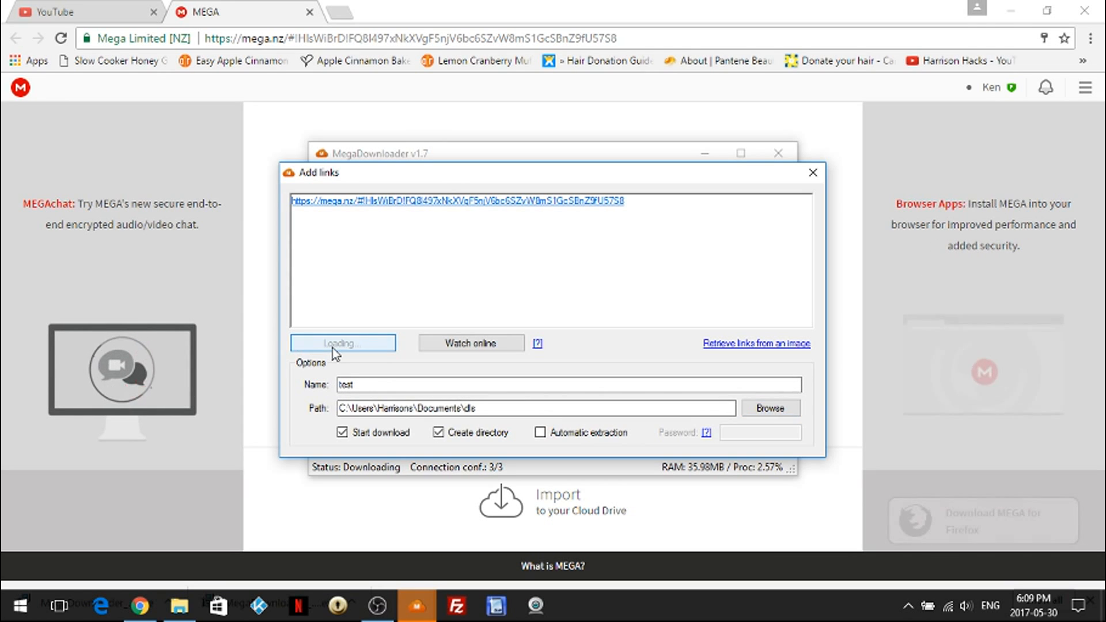
{"action": "left_click", "coordinate": [342, 343]}
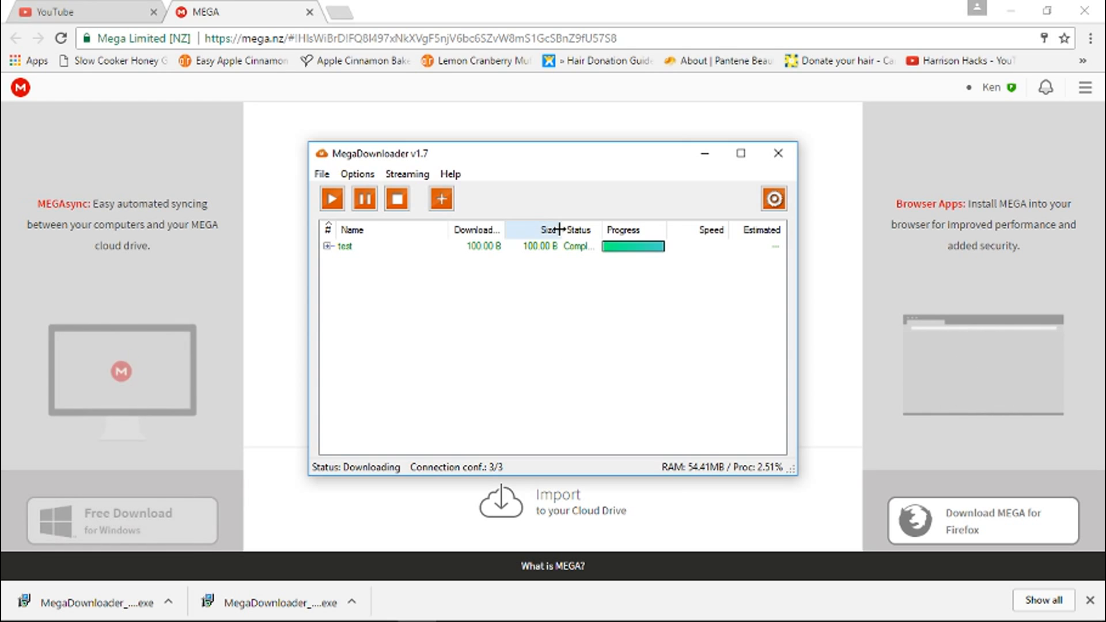
- Close MegaDownloader and answer Yes to the exit confirmation
{"action": "left_click", "coordinate": [777, 153]}
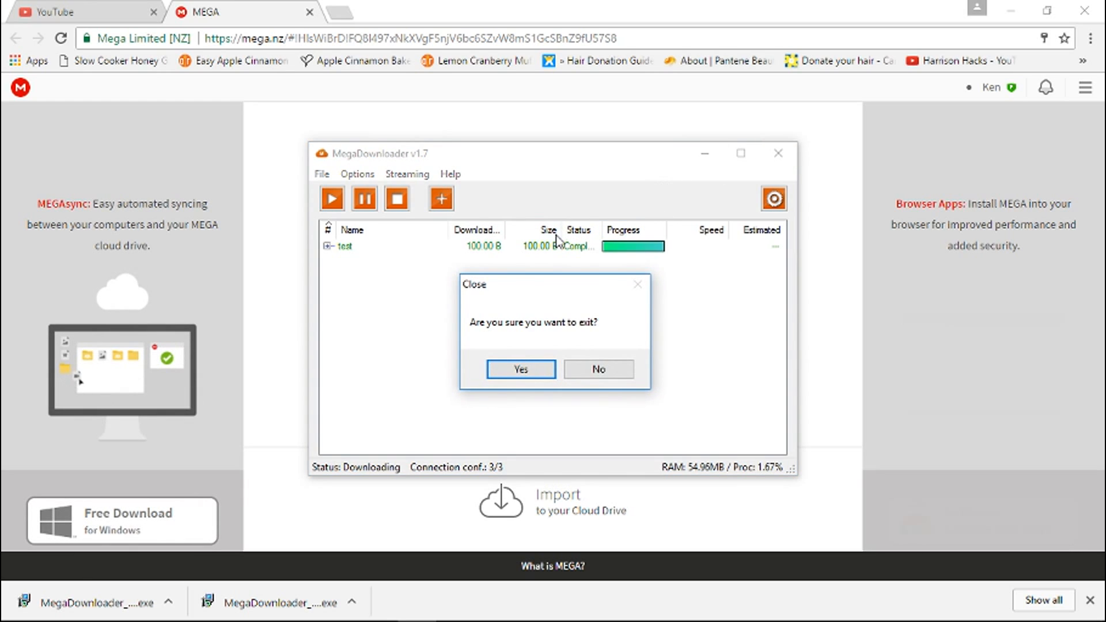
{"action": "left_click", "coordinate": [519, 370]}
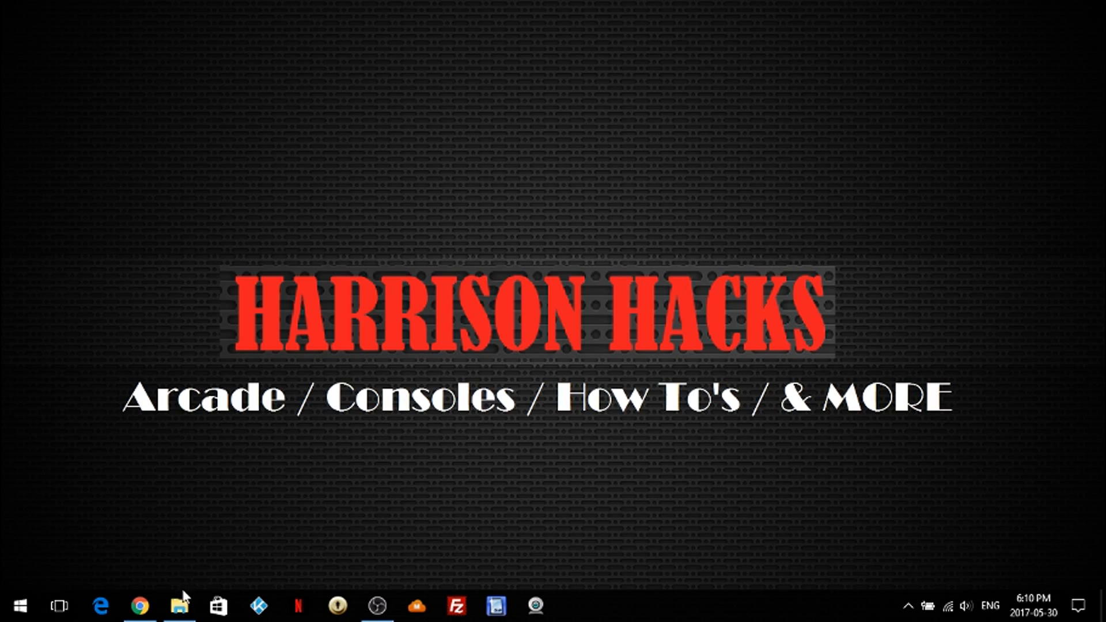
- Open File Explorer and view the test folder inside Documents\dls
{"action": "left_click", "coordinate": [179, 606]}
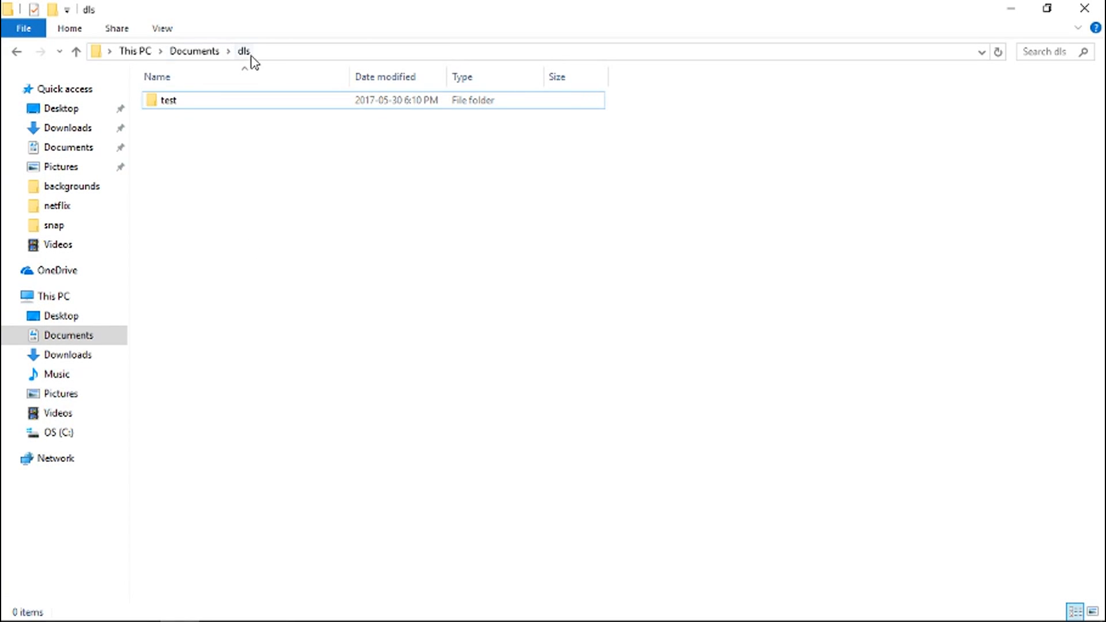
{"action": "mouse_move", "coordinate": [183, 100]}
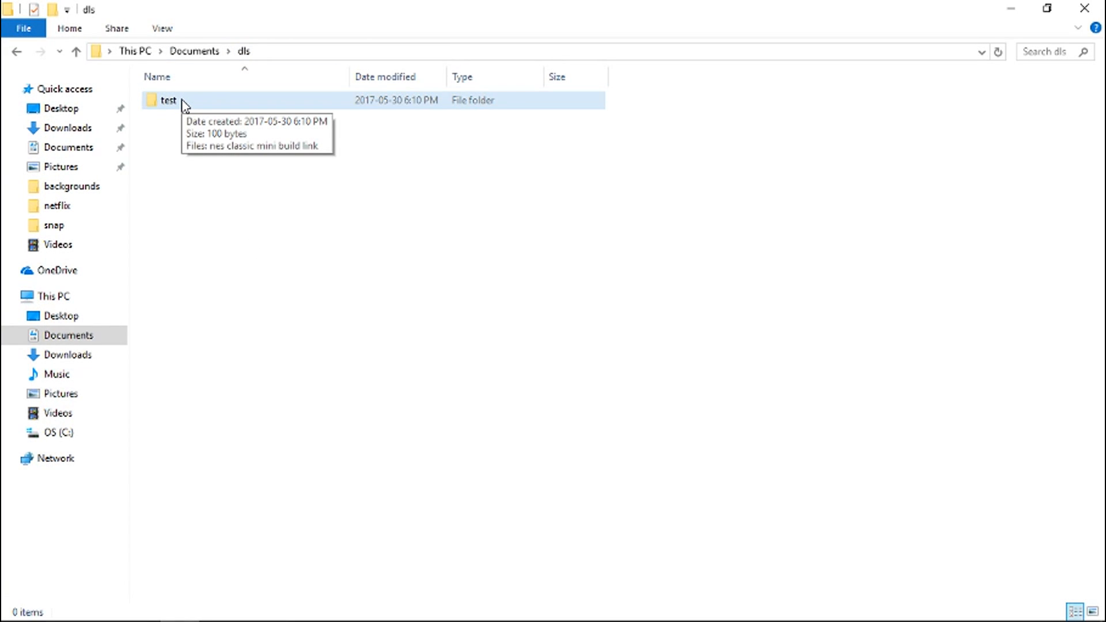
{"action": "double_click", "coordinate": [167, 100]}
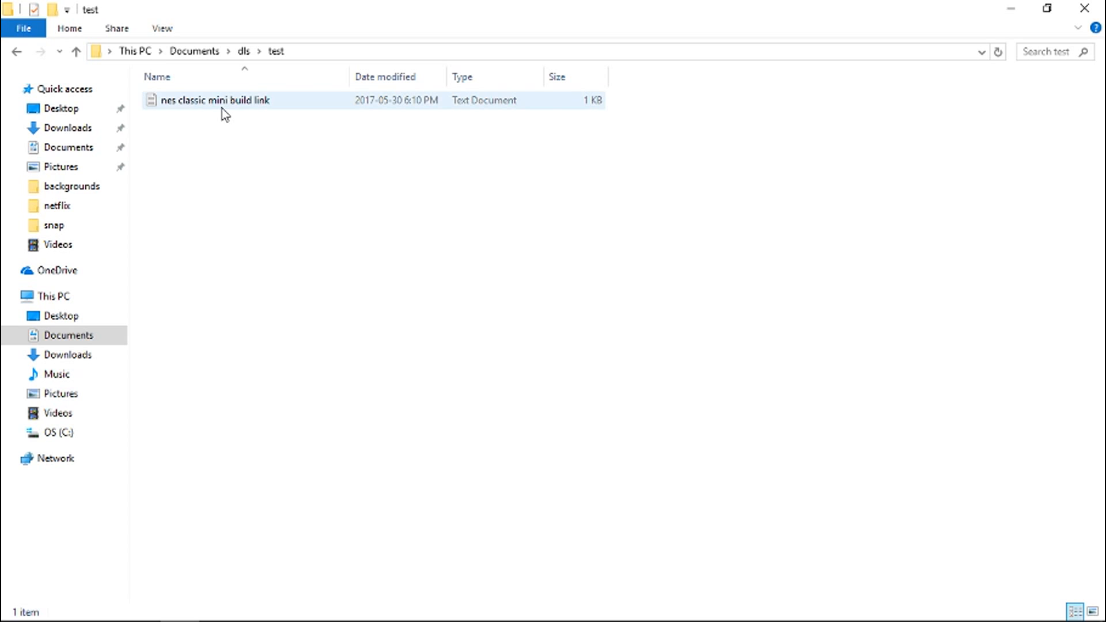
{"action": "left_click", "coordinate": [624, 336]}
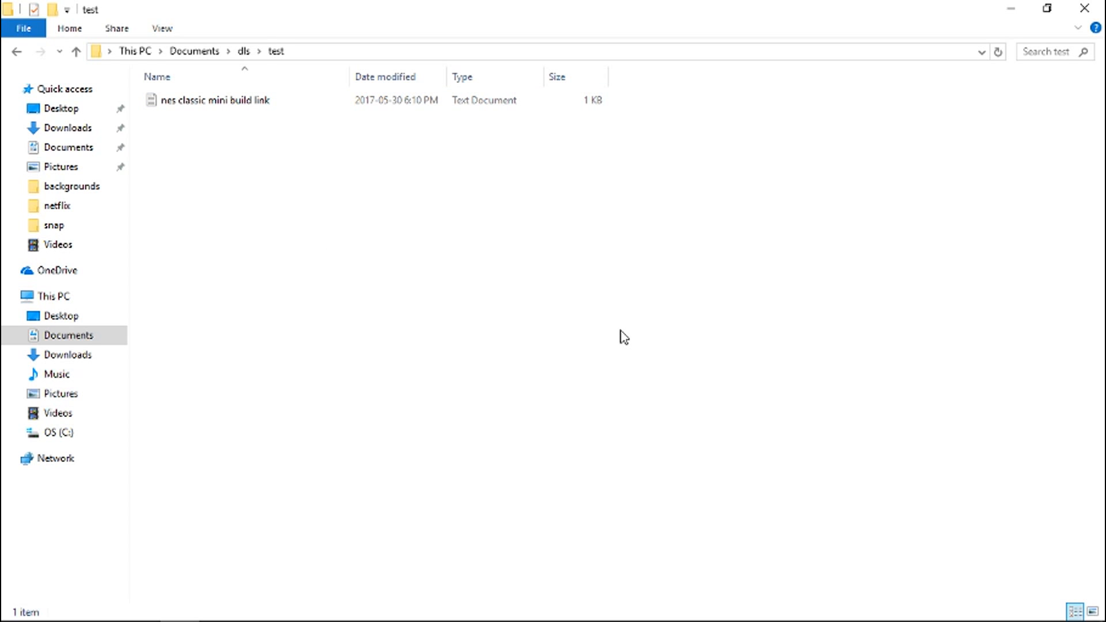